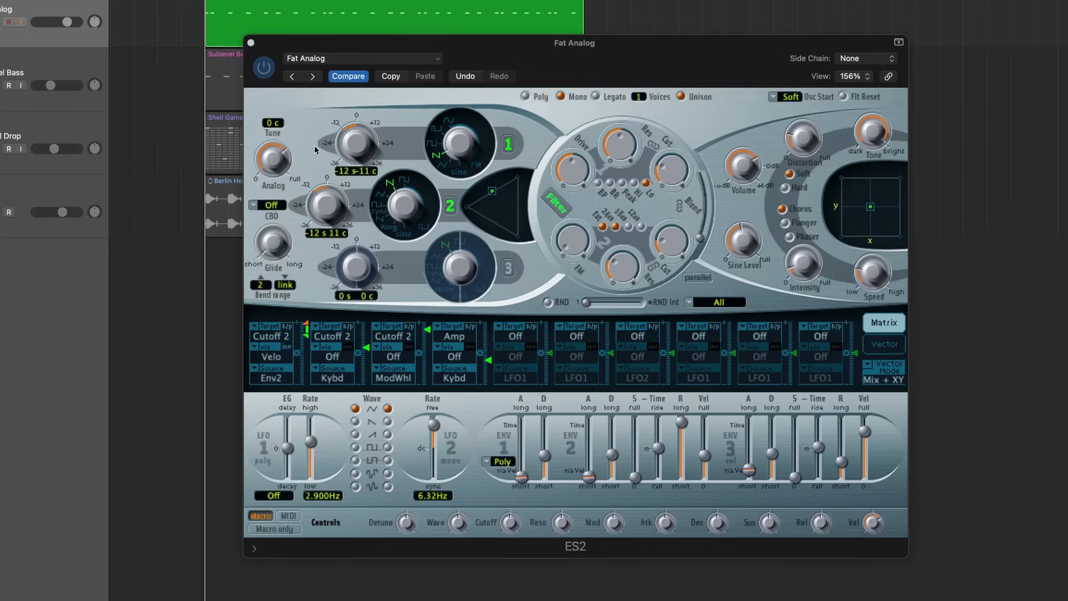
mouse_move(638, 268)
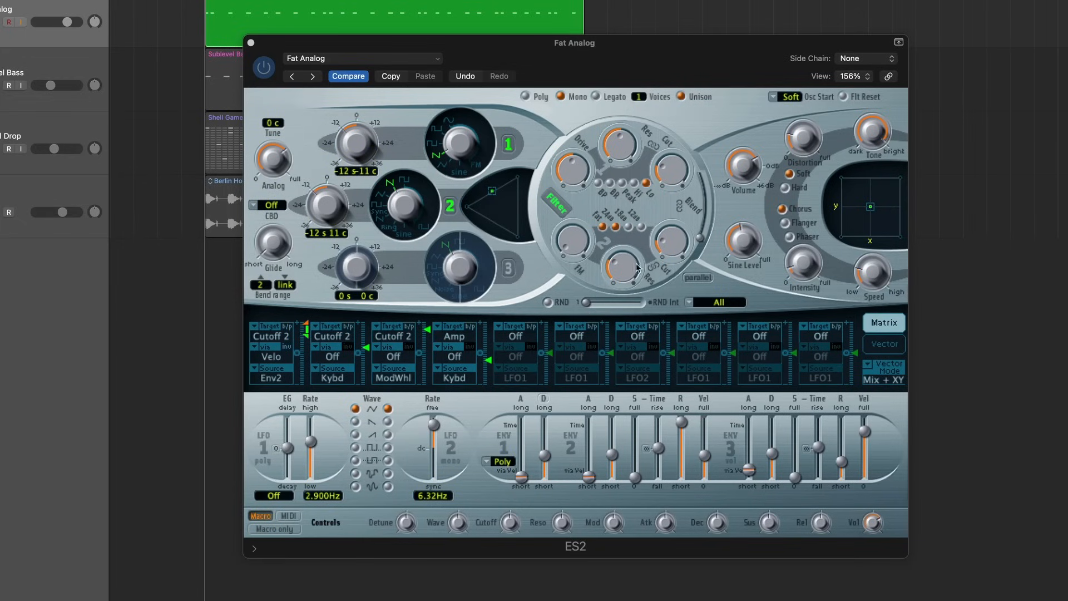
mouse_move(802, 282)
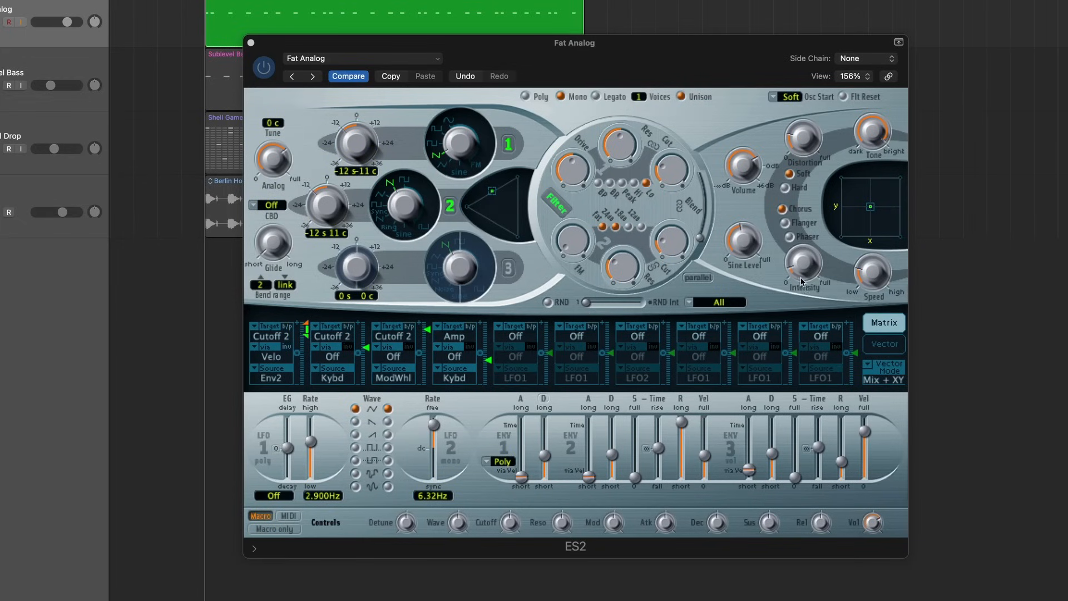
mouse_move(753, 178)
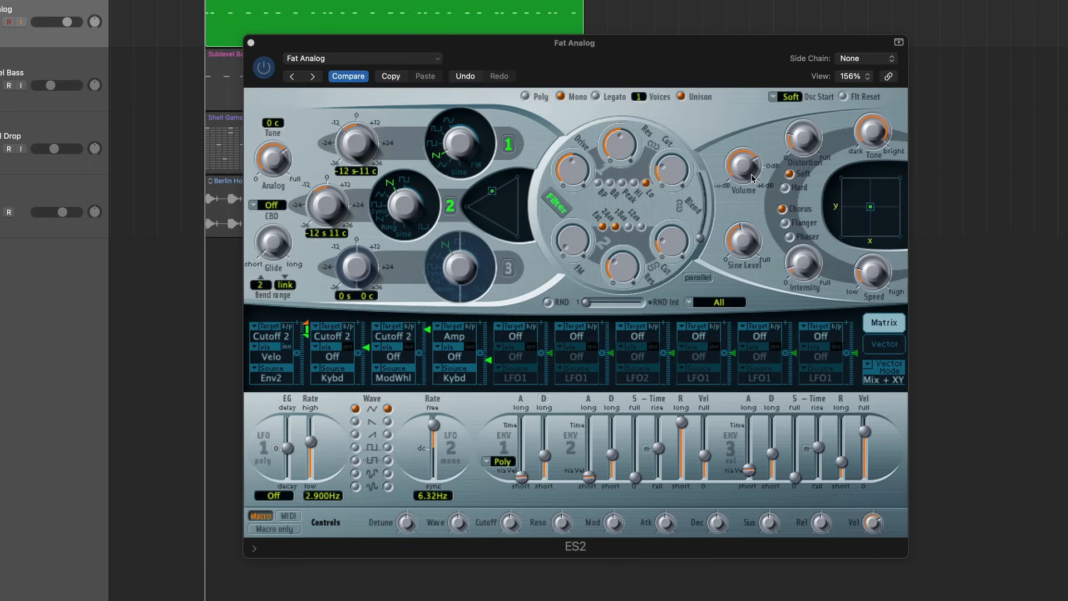
mouse_move(822, 149)
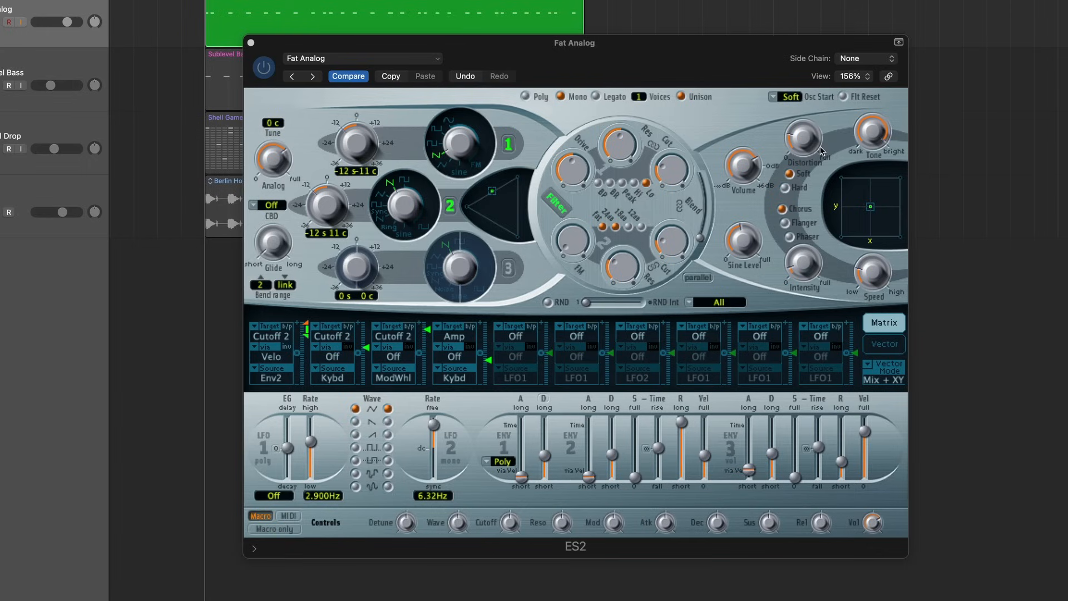
mouse_move(839, 288)
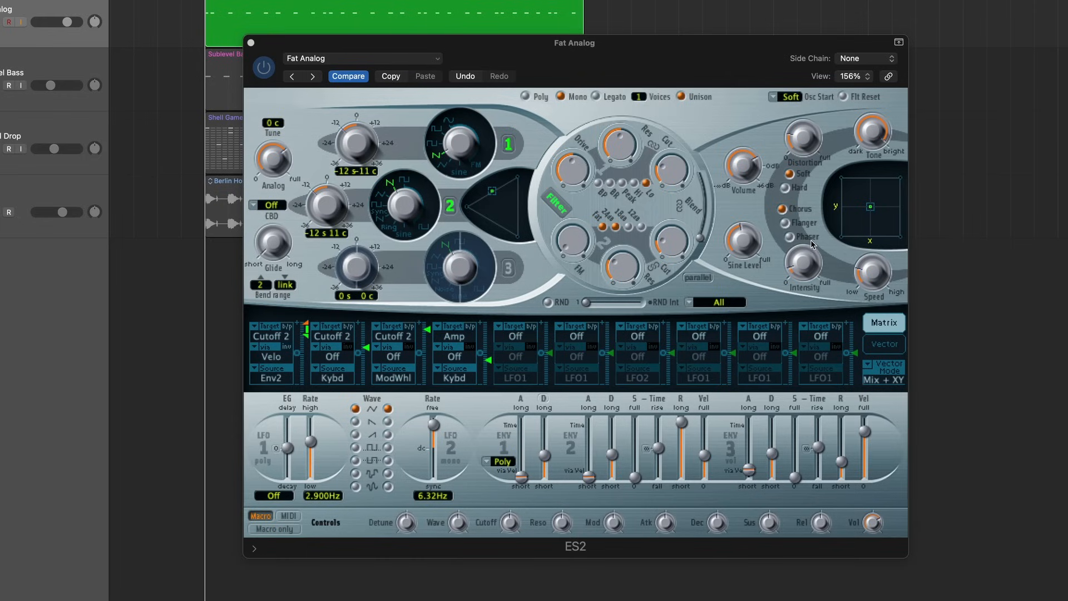
mouse_move(655, 326)
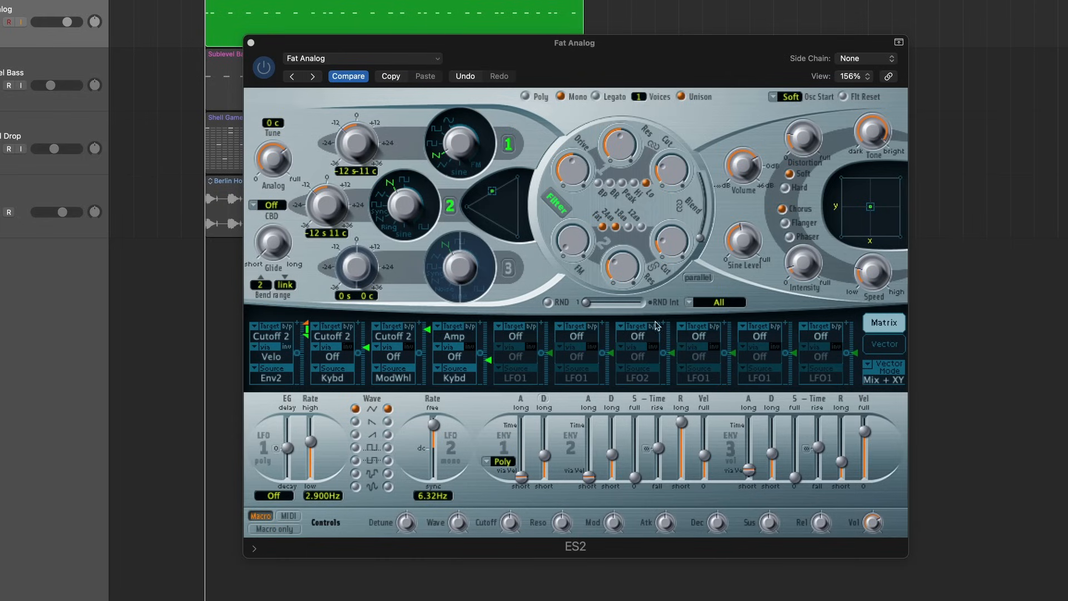
mouse_move(330, 467)
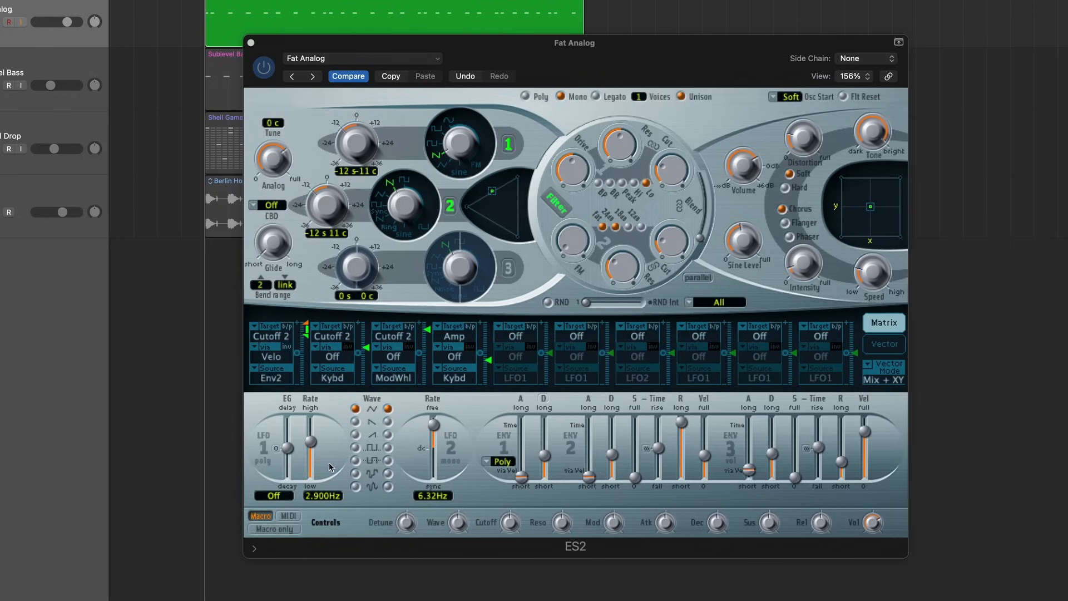
mouse_move(606, 504)
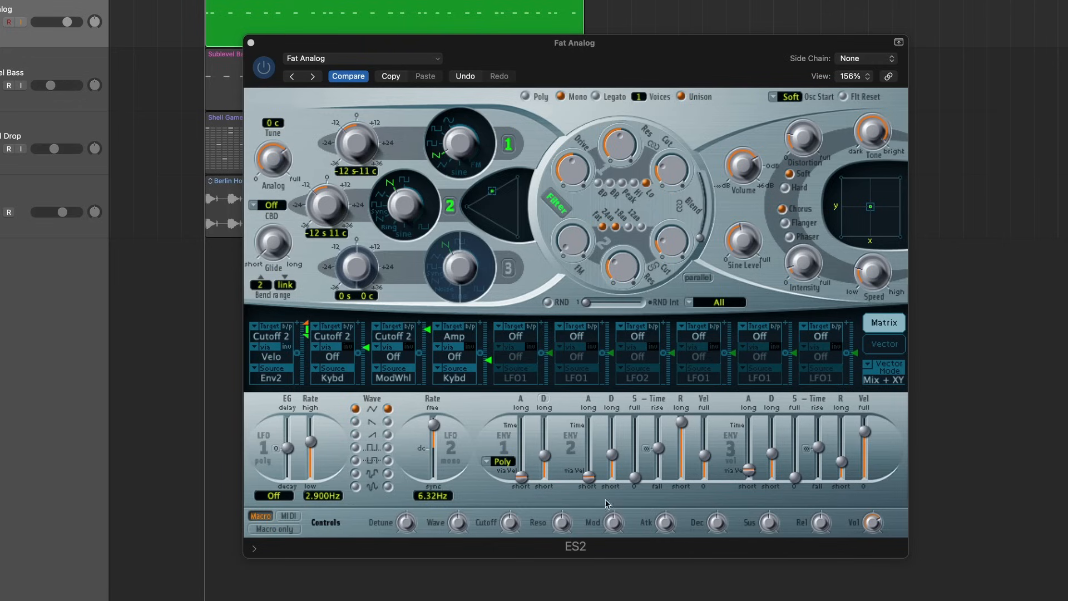
mouse_move(755, 557)
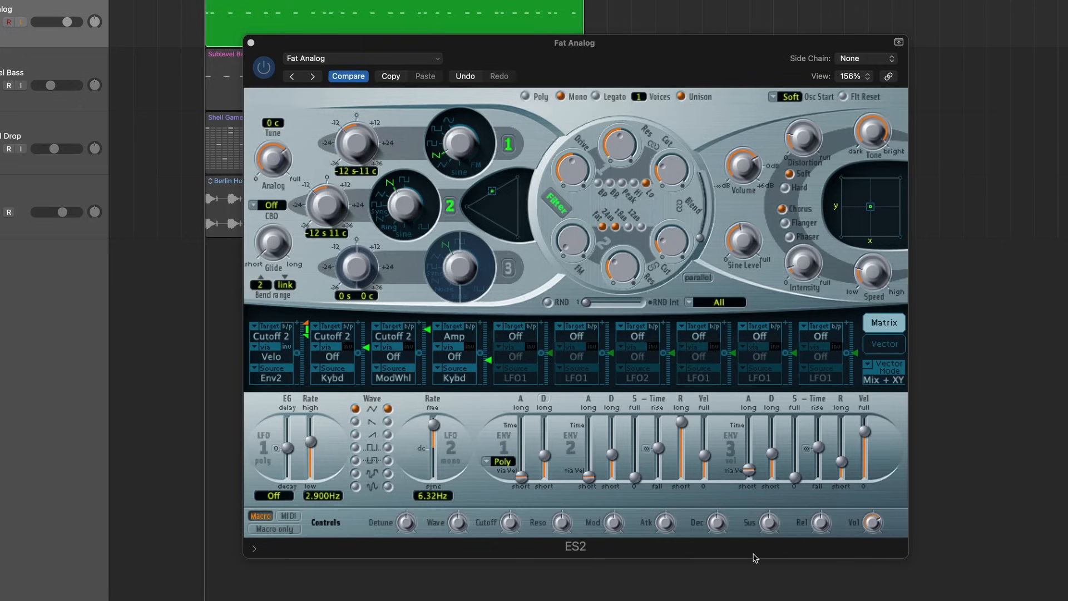
mouse_move(735, 338)
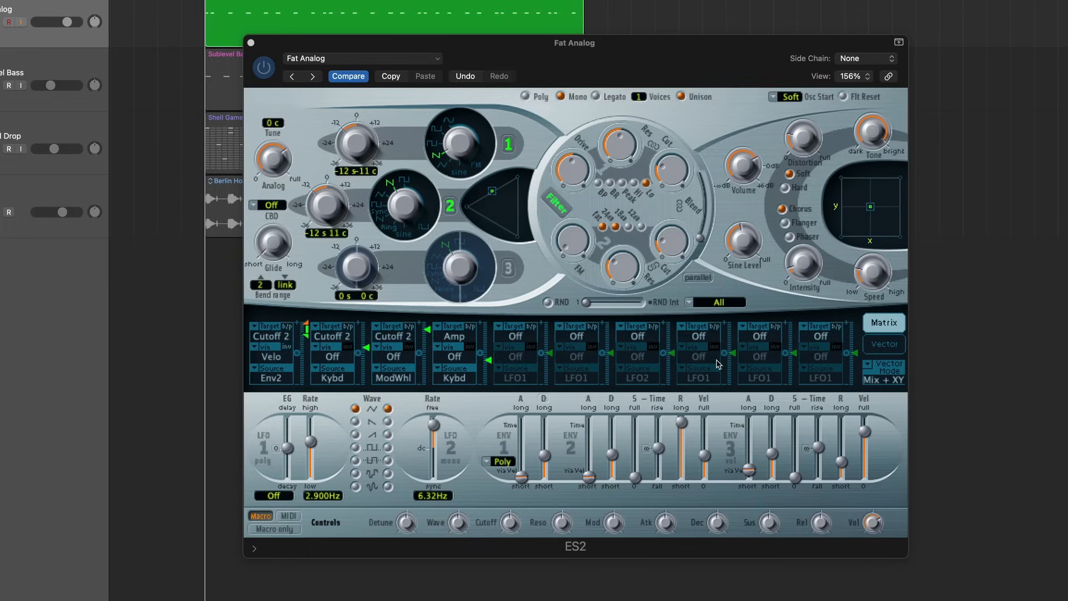
mouse_move(497, 488)
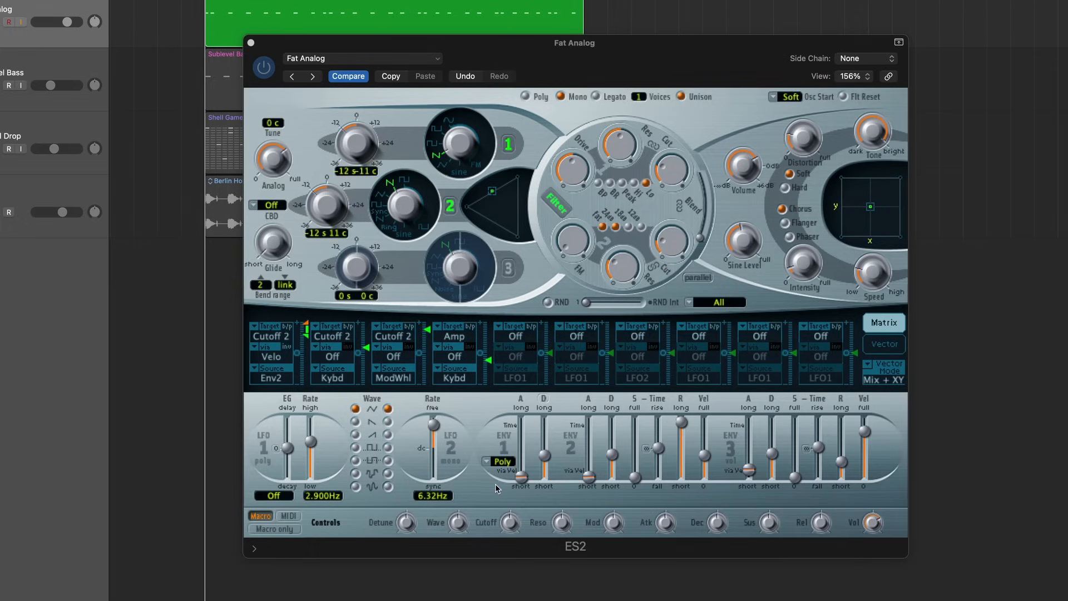
mouse_move(335, 381)
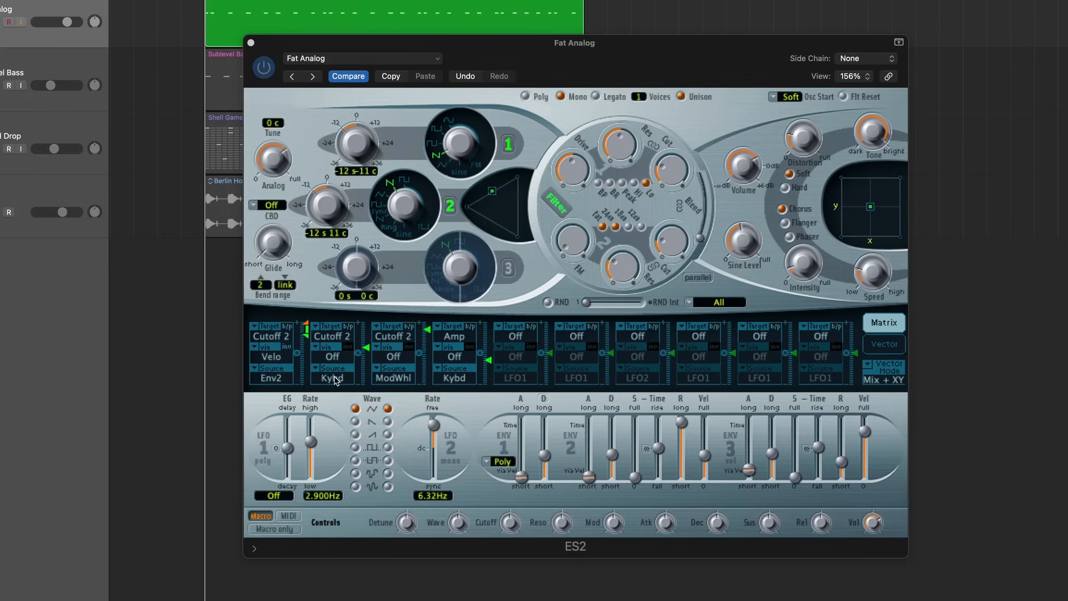
mouse_move(365, 389)
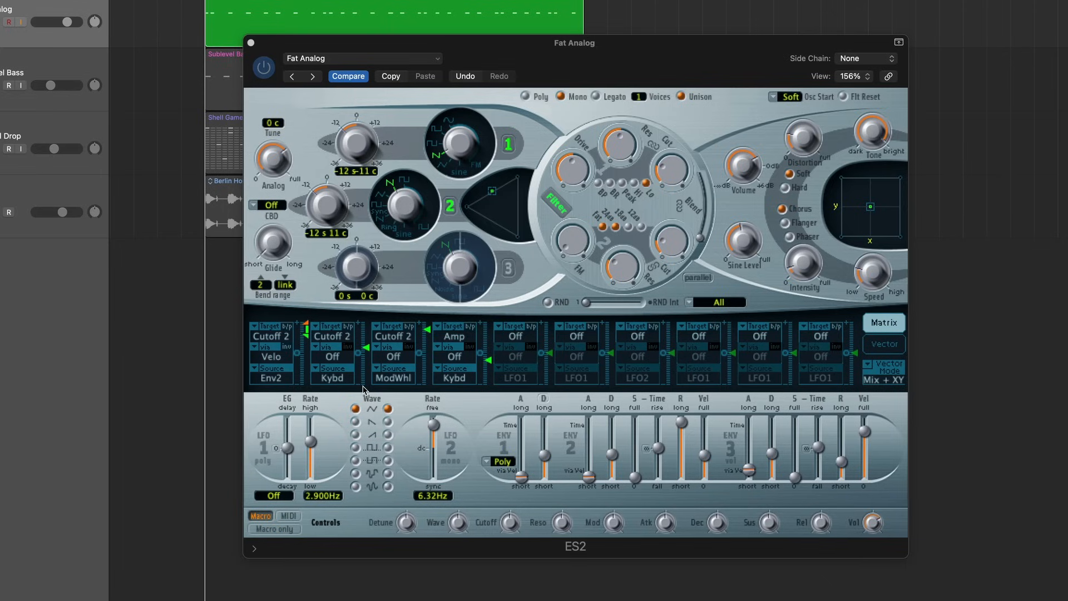
mouse_move(364, 395)
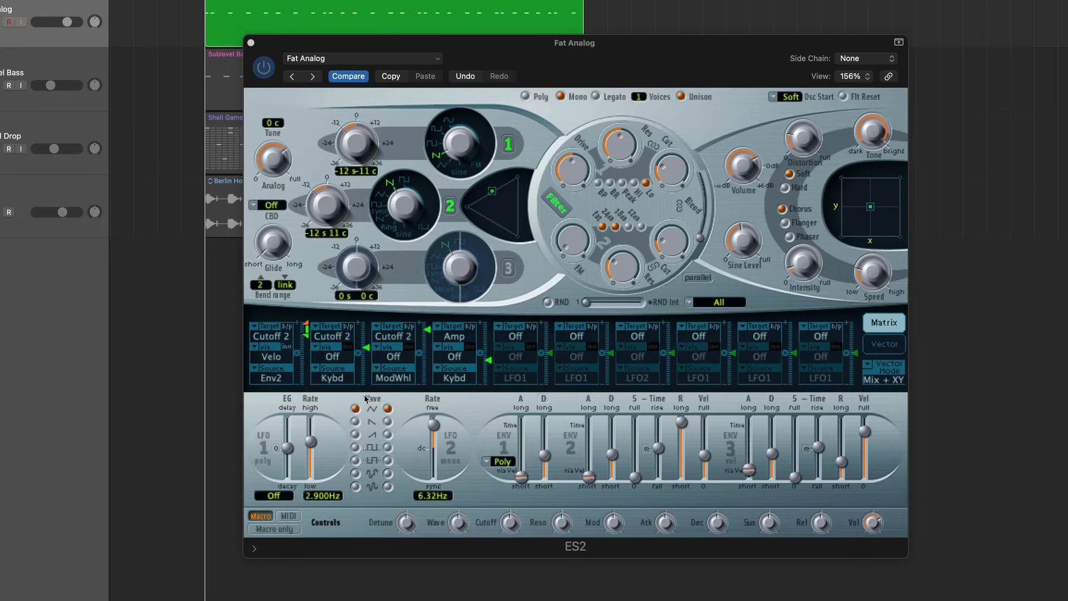
mouse_move(366, 408)
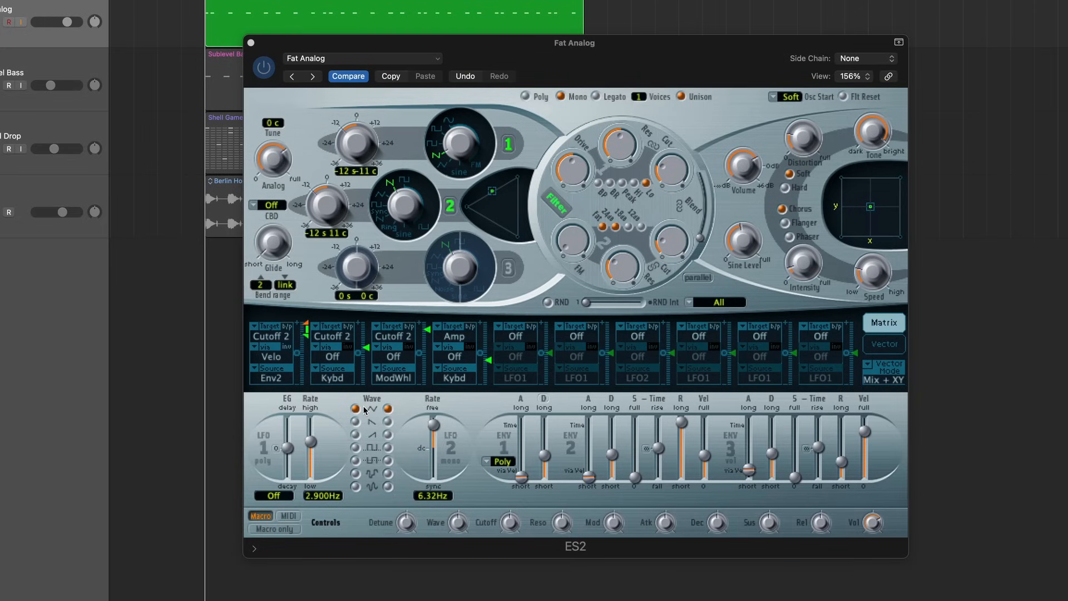
mouse_move(280, 359)
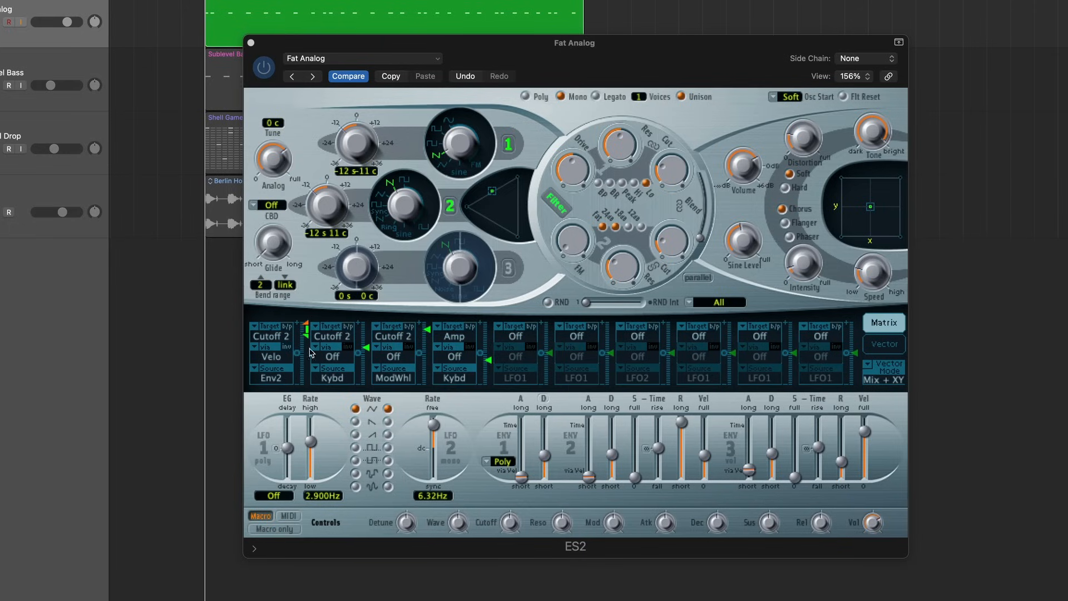
mouse_move(273, 340)
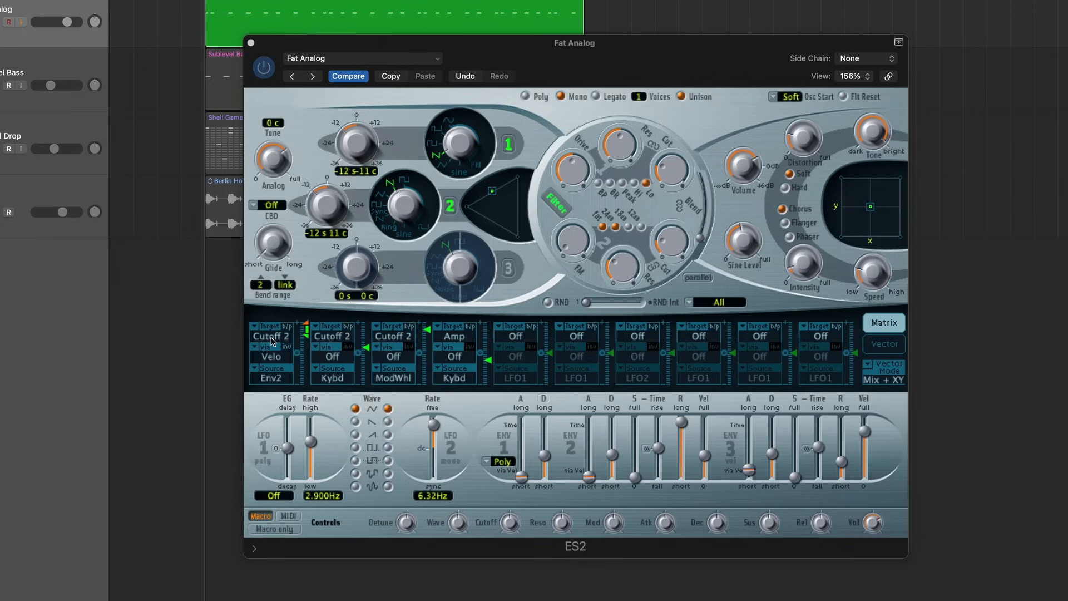
mouse_move(286, 389)
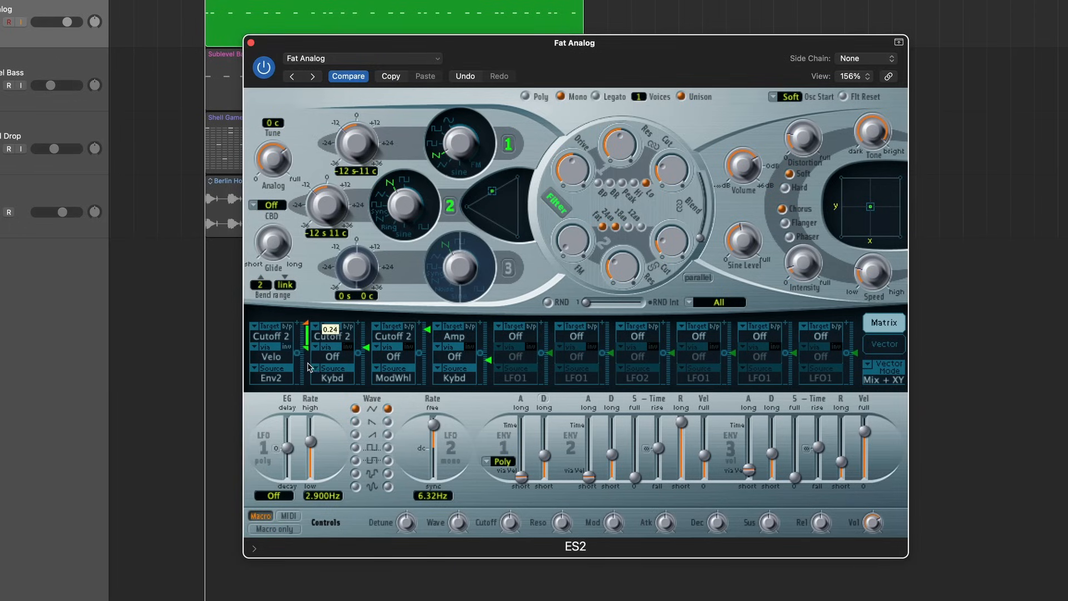
- Drag the first router slot's Int and via amounts down to about 0.24 and 0.14
drag(306, 343, 307, 354)
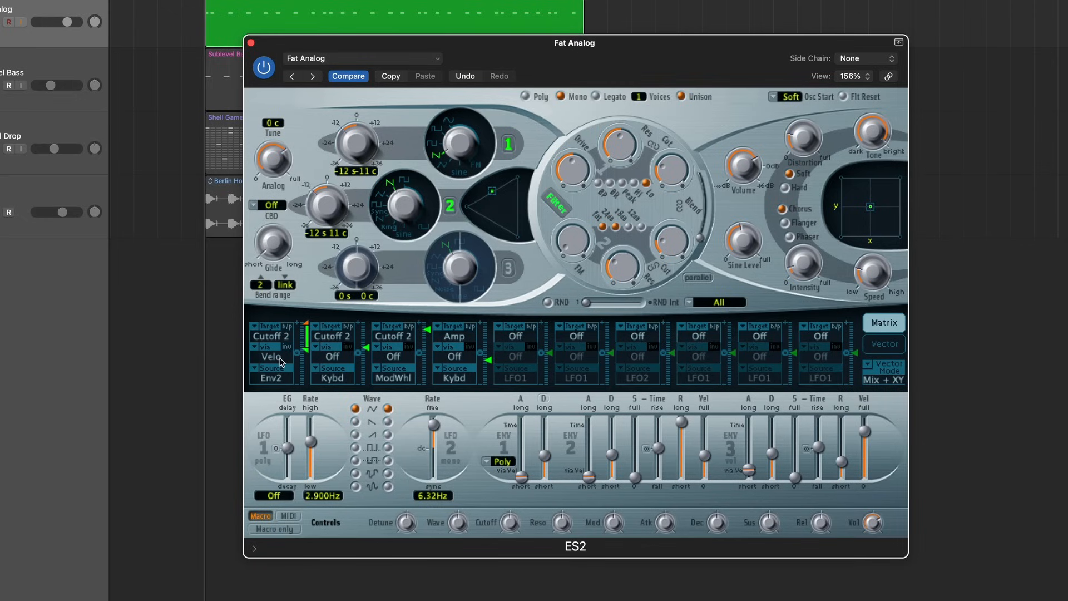
mouse_move(310, 375)
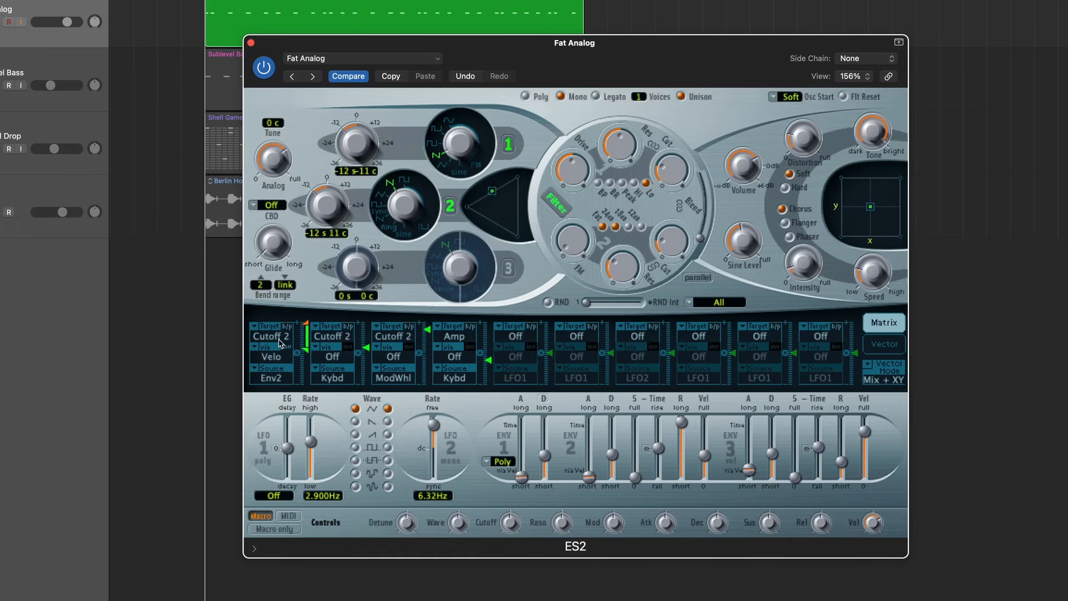
mouse_move(309, 333)
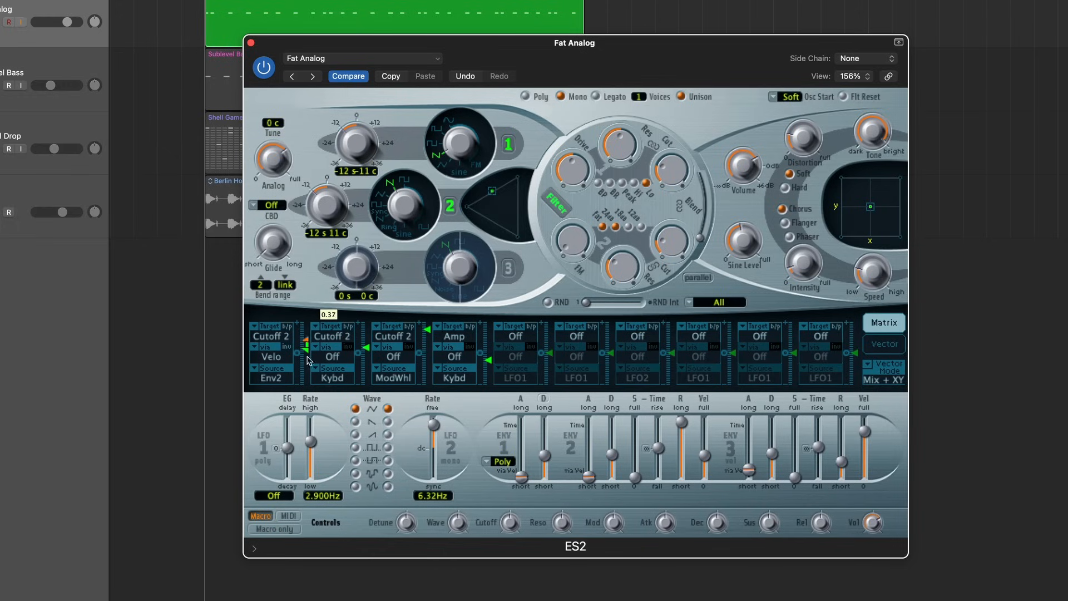
drag(306, 347, 306, 358)
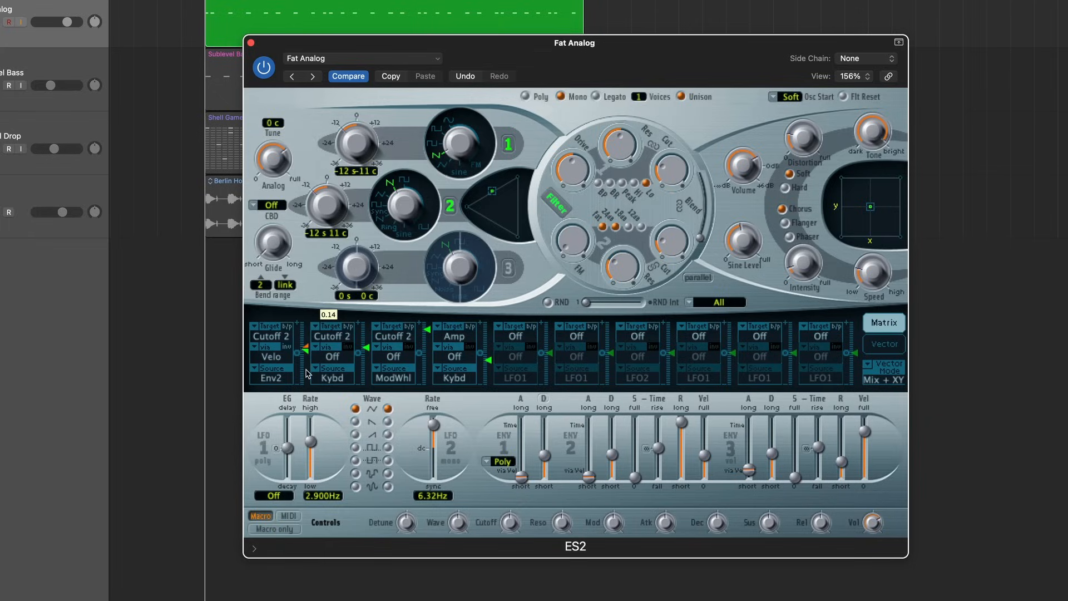